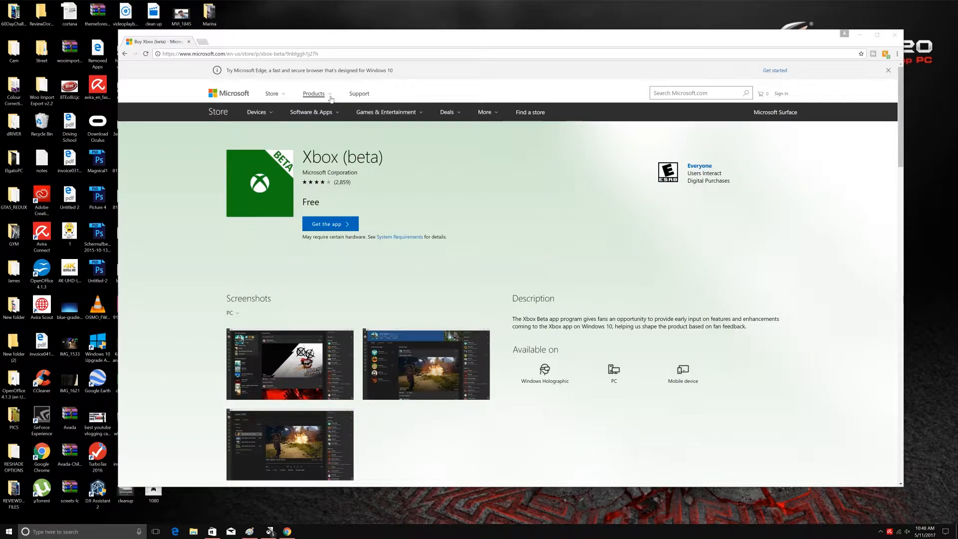
- Leave the Xbox (beta) Store page and bring up the ReviewDork logo in Paint
left_click(239, 54)
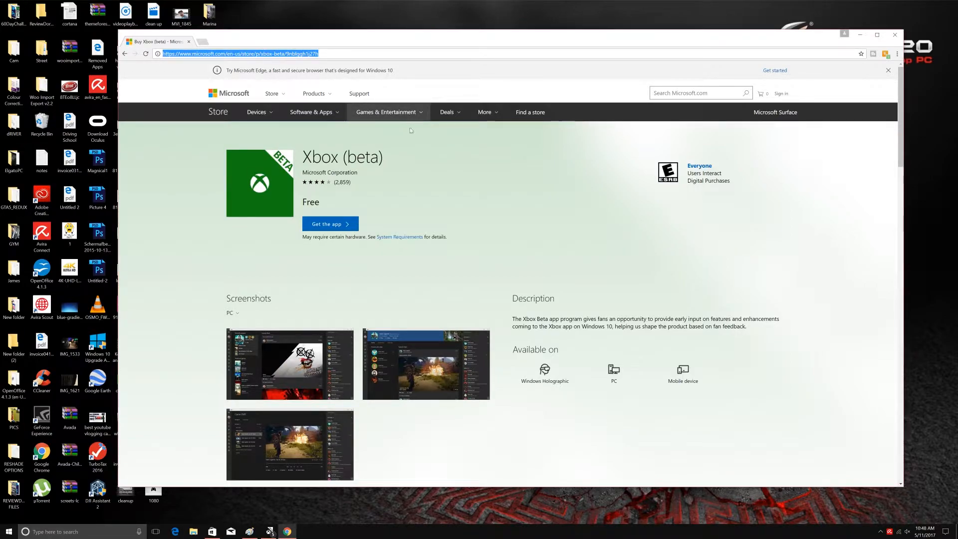
mouse_move(483, 202)
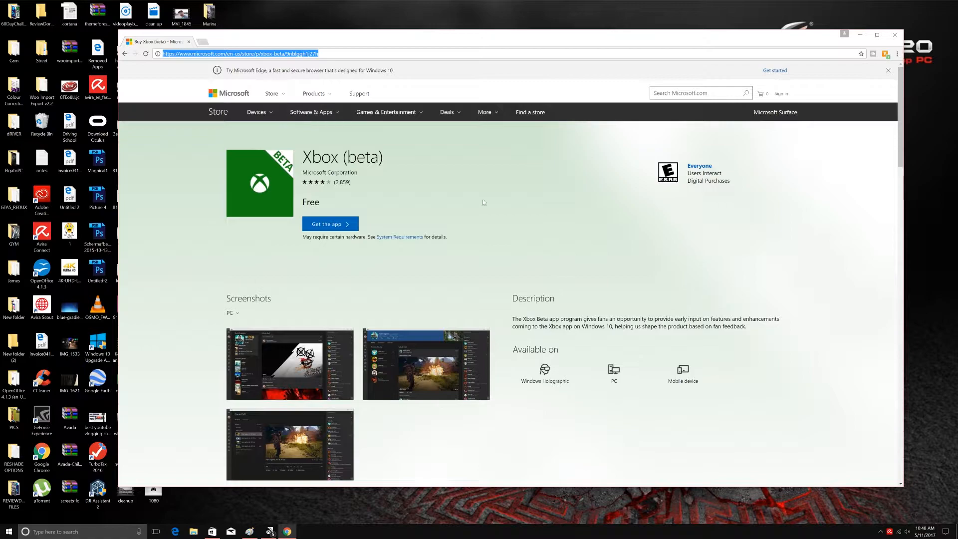
mouse_move(424, 177)
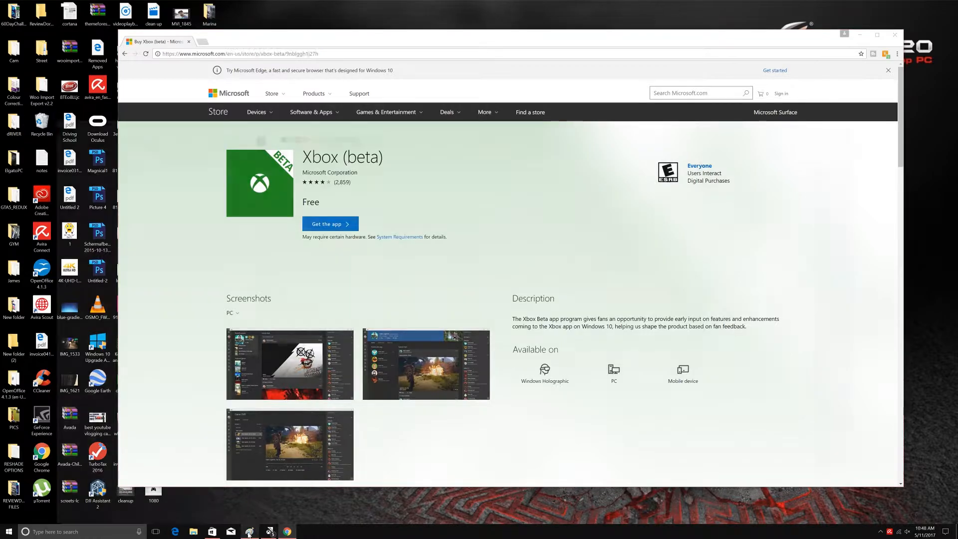
left_click(248, 531)
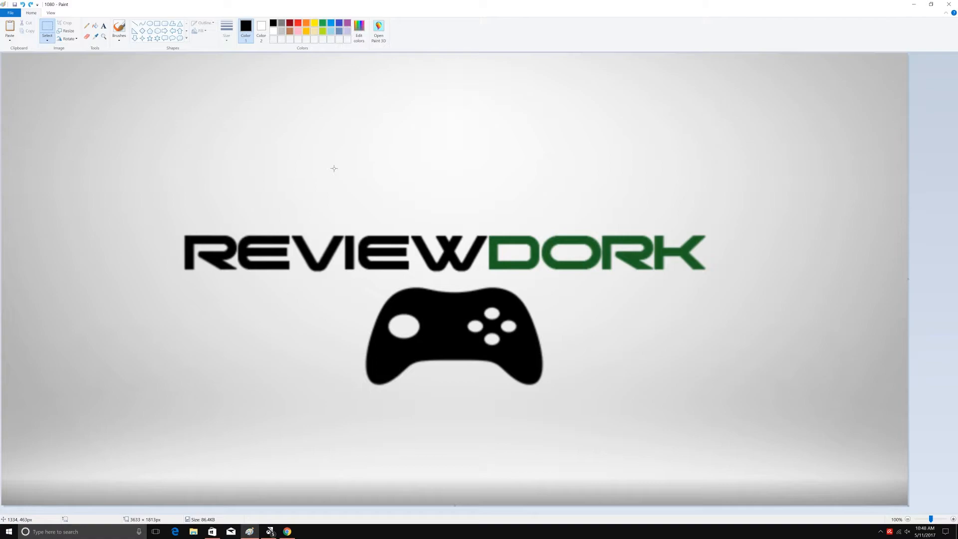
mouse_move(945, 251)
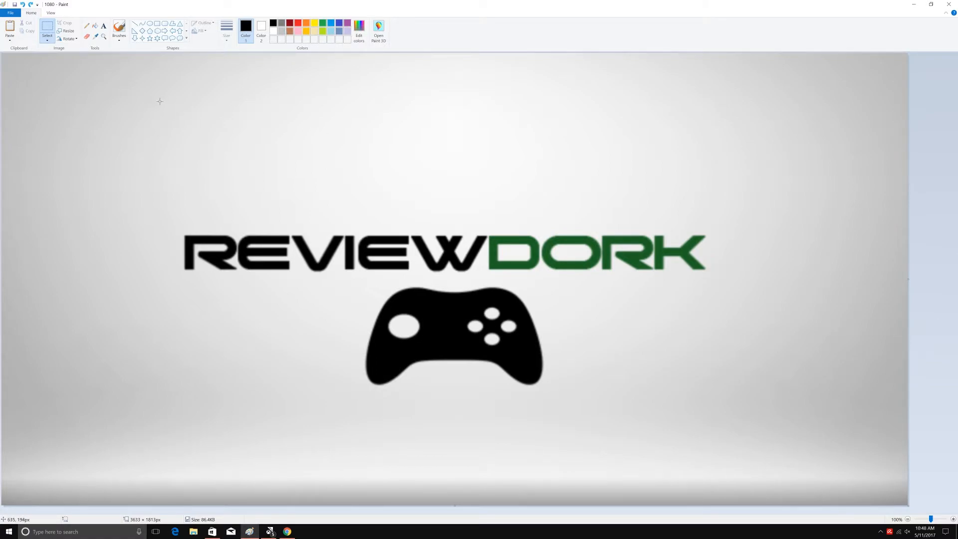
left_click_drag(160, 100, 651, 479)
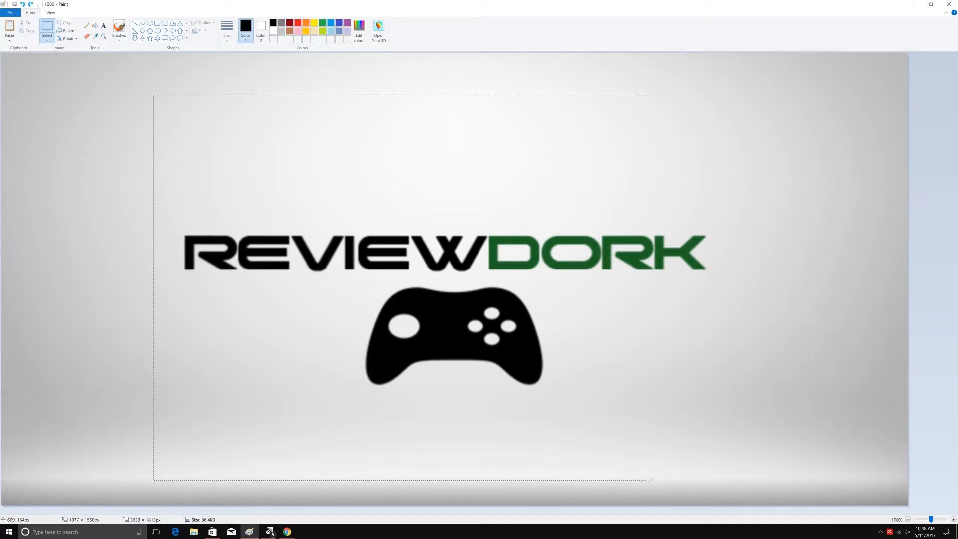
left_click_drag(644, 479, 726, 477)
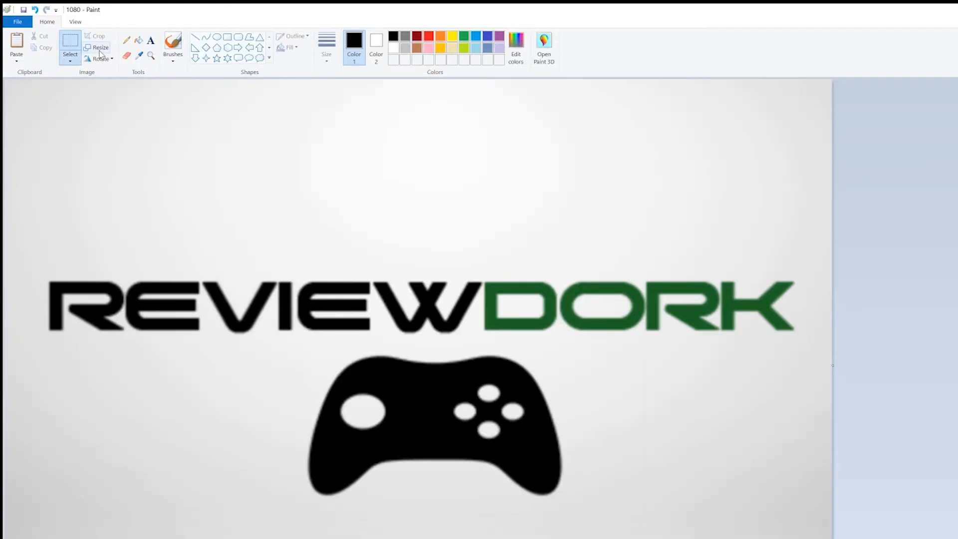
- Resize the logo to 1080 x 1080 pixels with aspect ratio unlocked
left_click(99, 47)
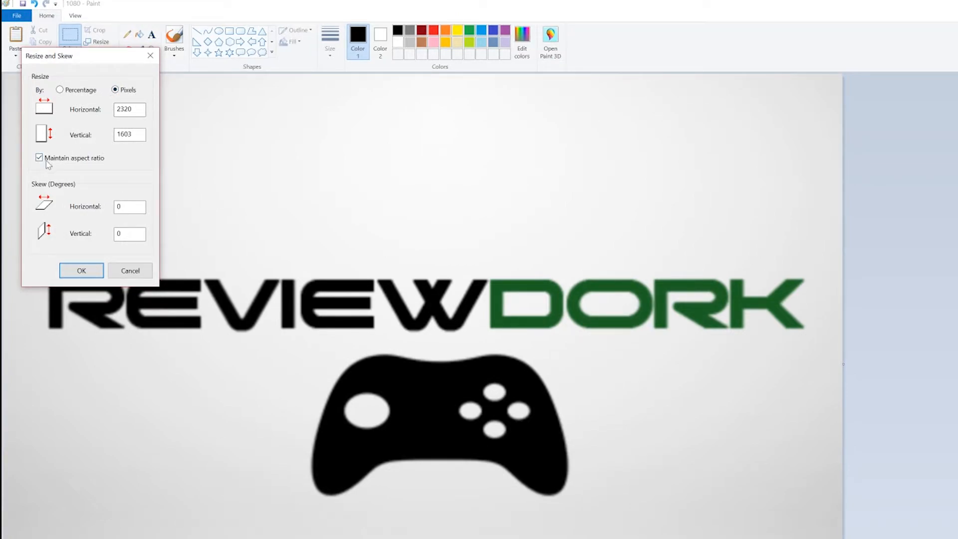
left_click(38, 157)
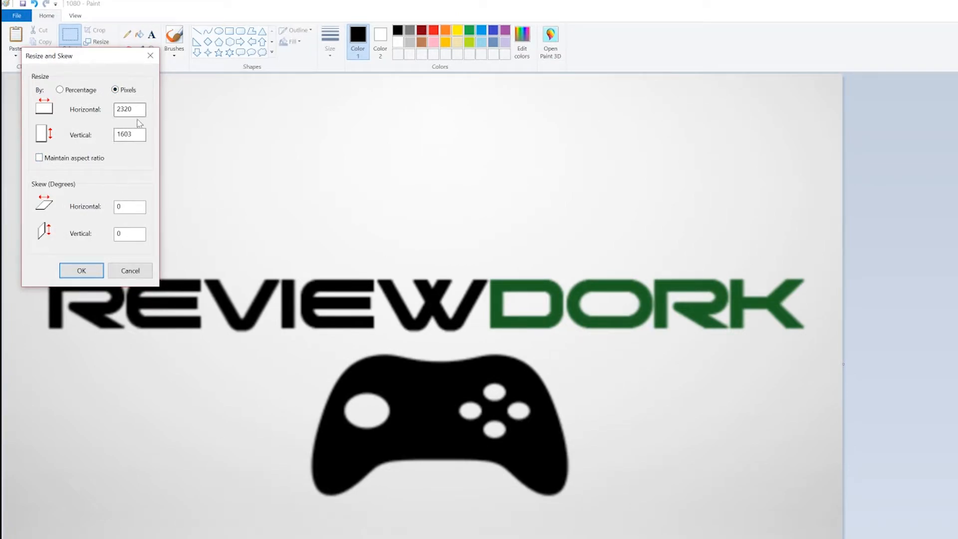
type("10")
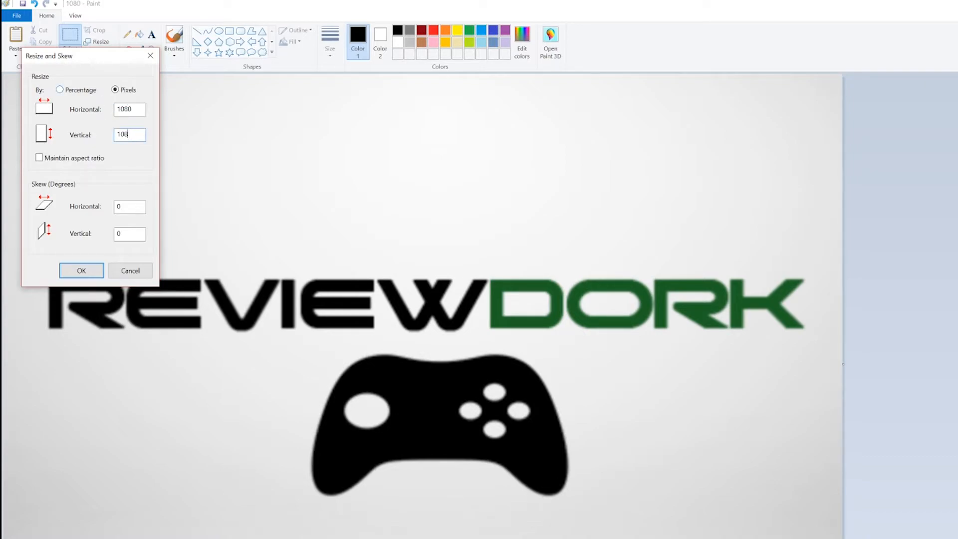
left_click(80, 270)
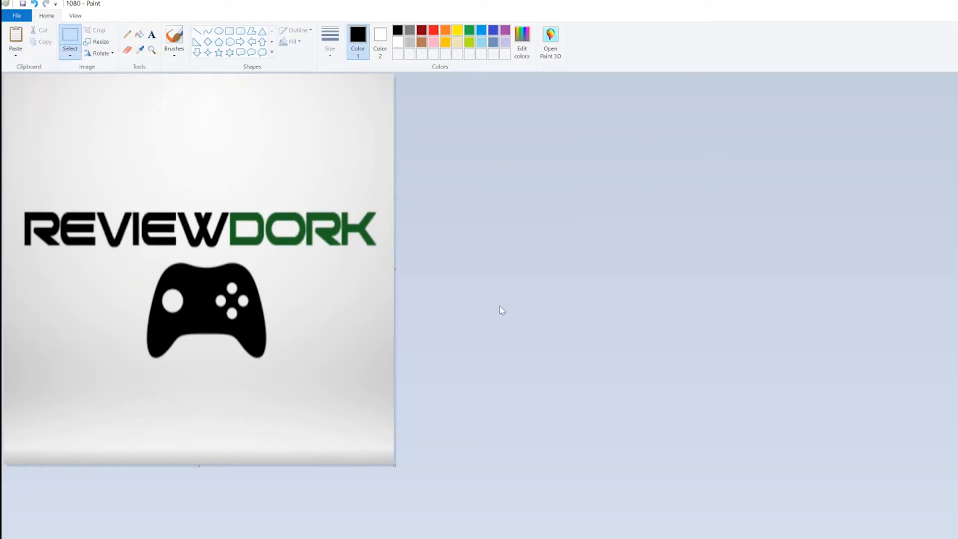
mouse_move(500, 307)
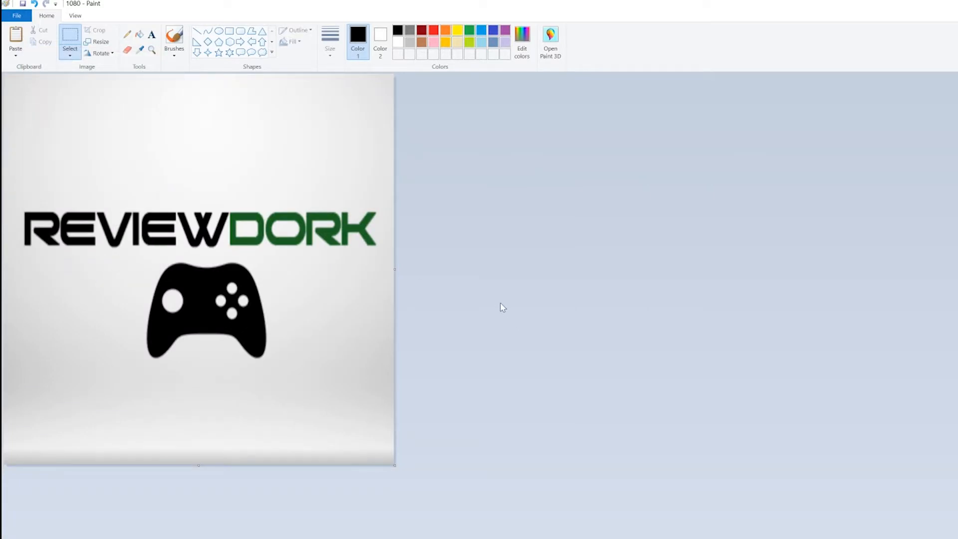
mouse_move(502, 336)
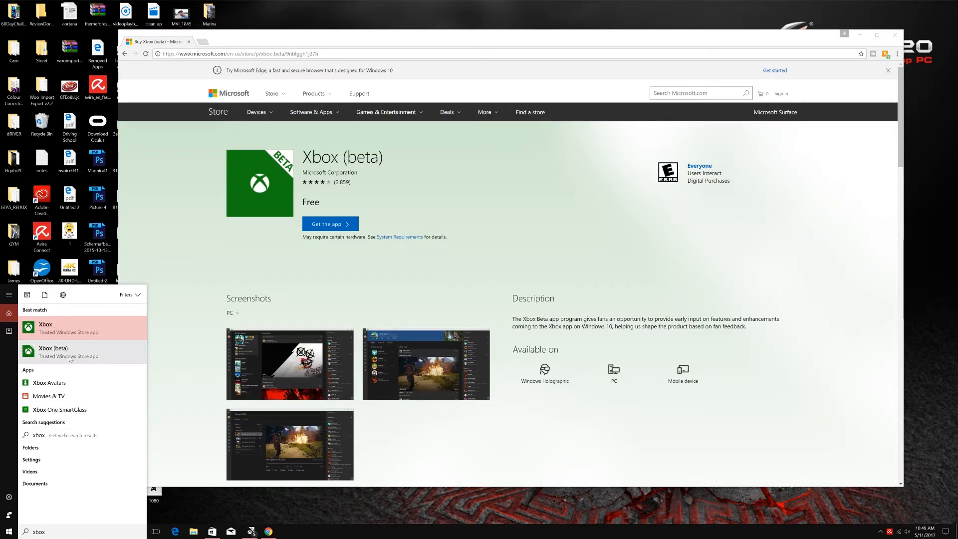
mouse_move(71, 347)
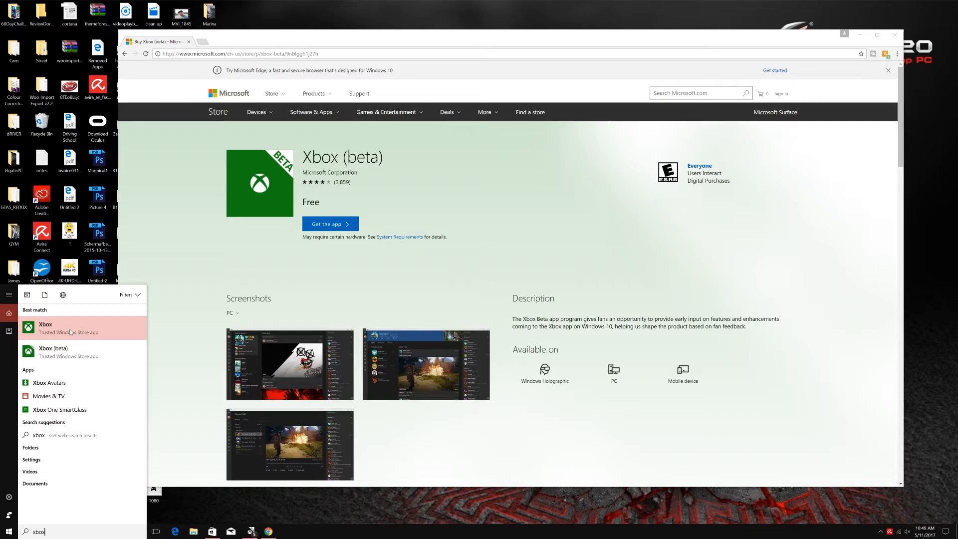
mouse_move(68, 352)
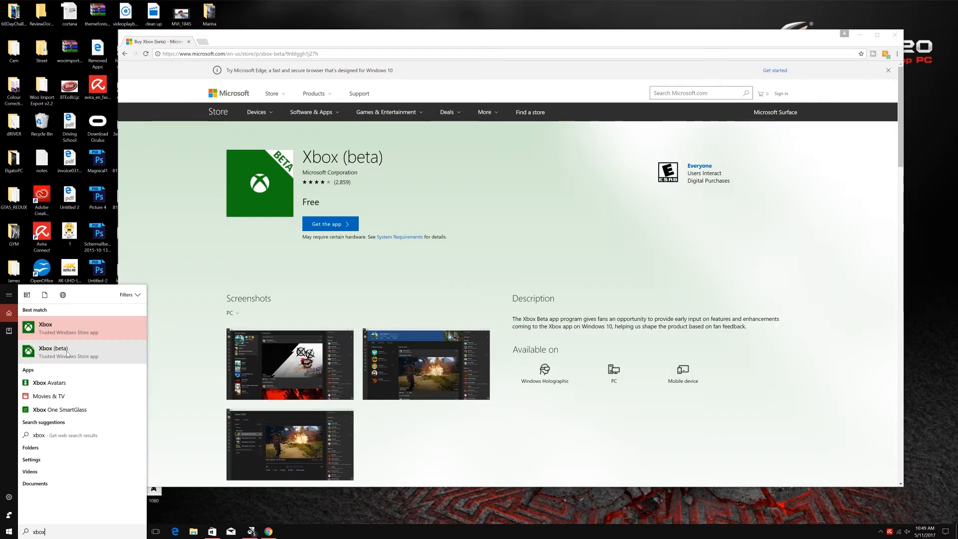
- Launch Xbox (beta) from the Start search results
left_click(54, 351)
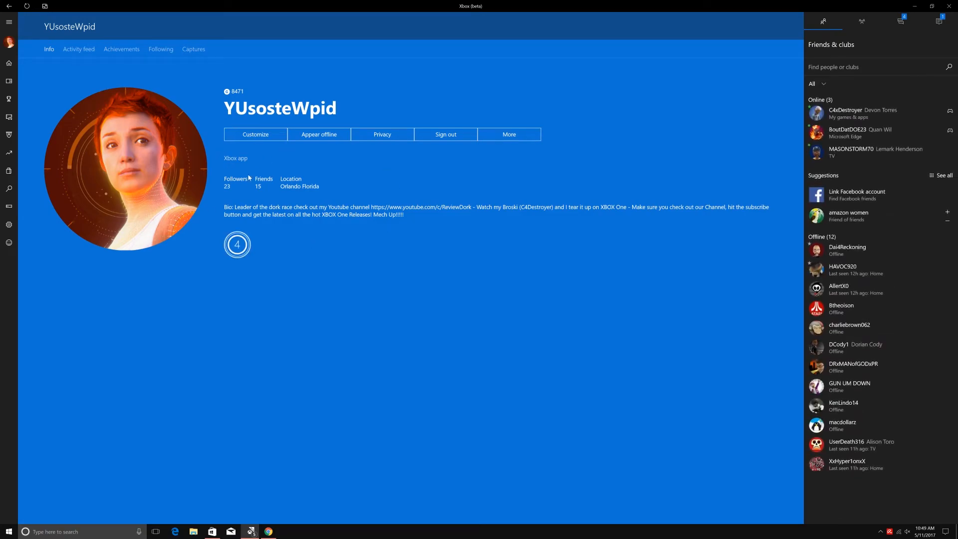
mouse_move(403, 265)
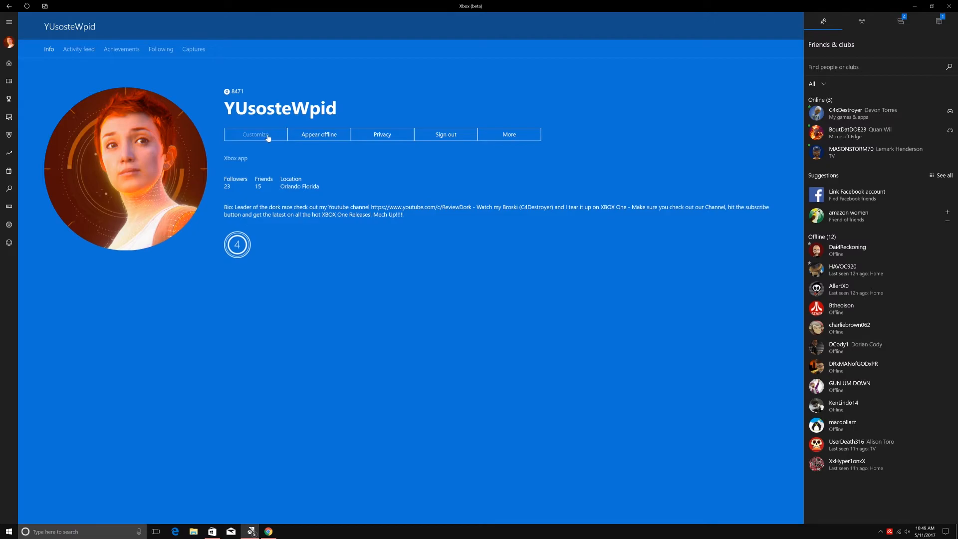
- Edit the profile gamerpic and choose a custom picture from the computer
left_click(255, 134)
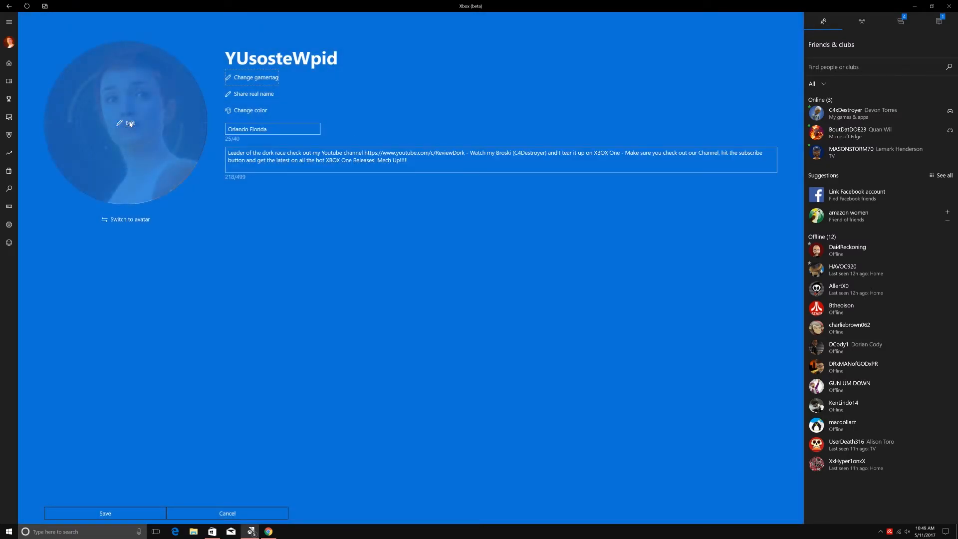
left_click(127, 123)
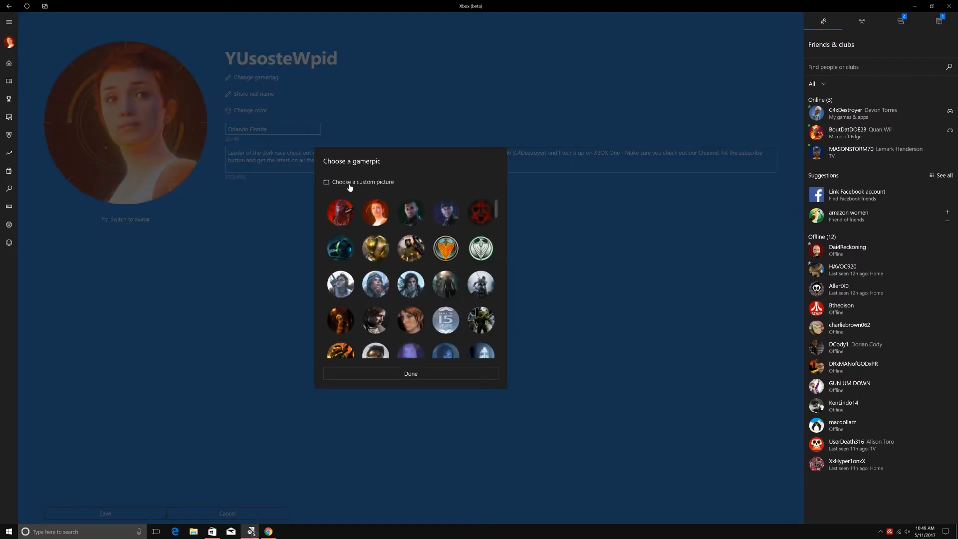
left_click(362, 181)
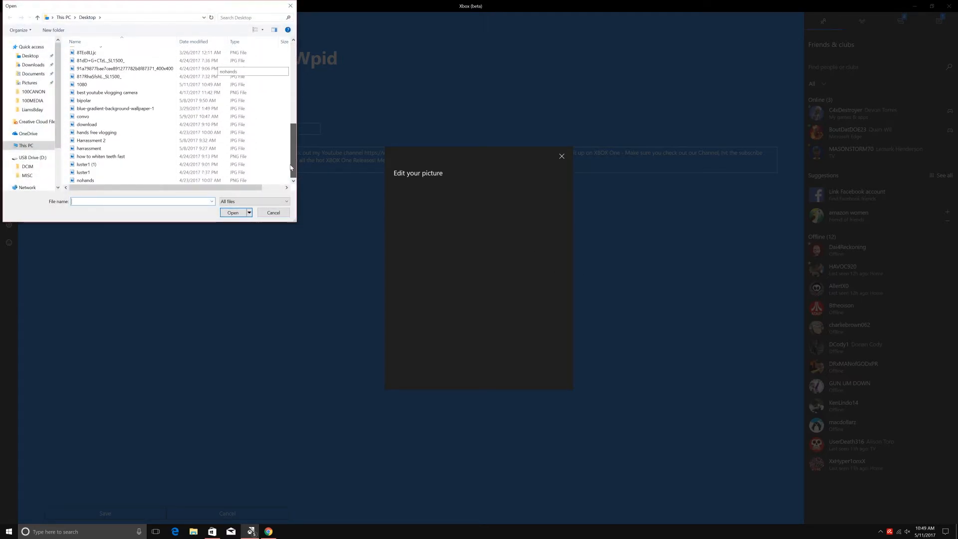
- Open the Desktop image file '1080' in the picture editor
left_click(100, 156)
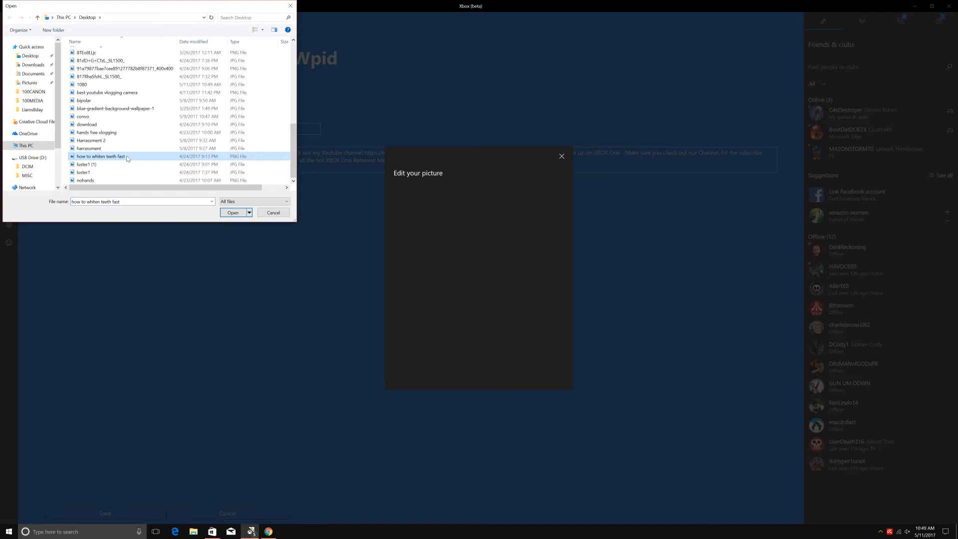
left_click(81, 106)
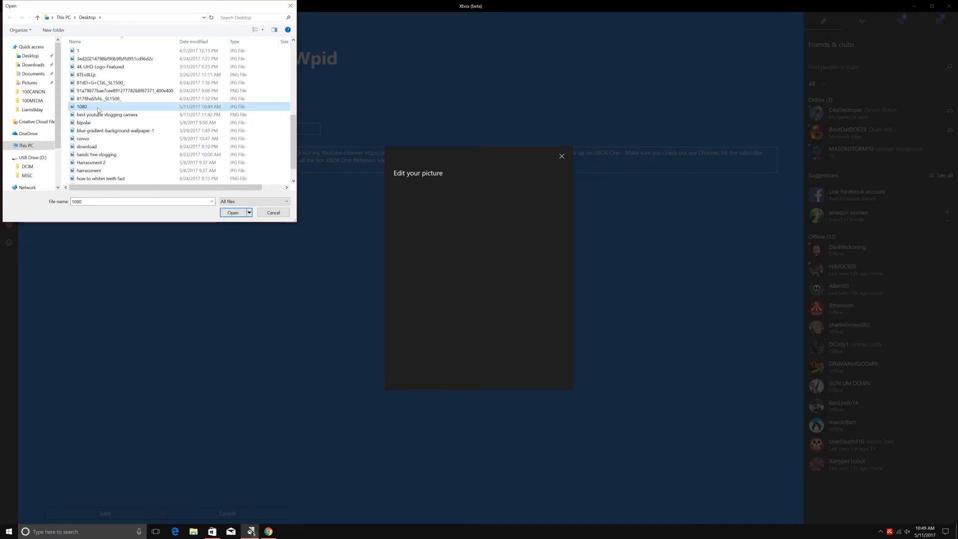
left_click(232, 212)
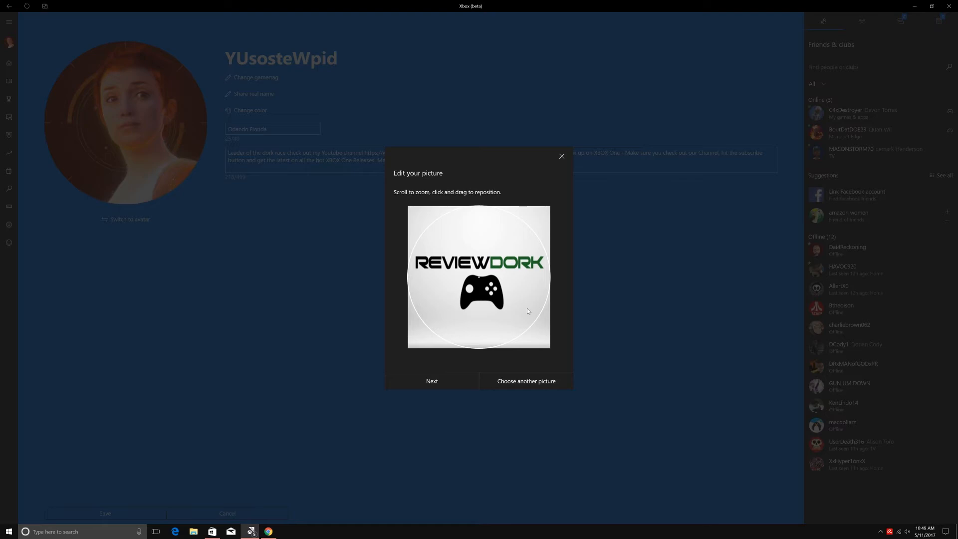
mouse_move(431, 380)
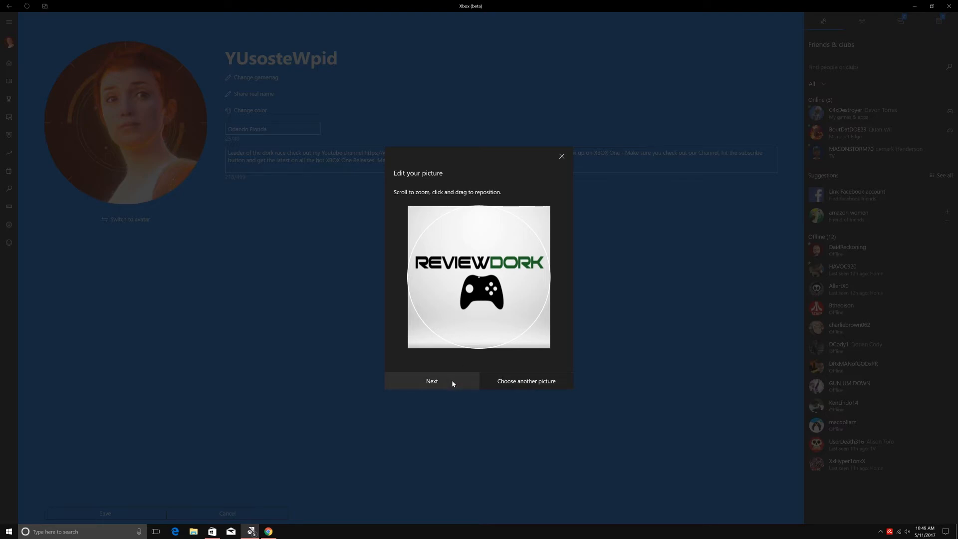
- Accept the logo's fit in the circle and upload it as the gamerpic
left_click(431, 380)
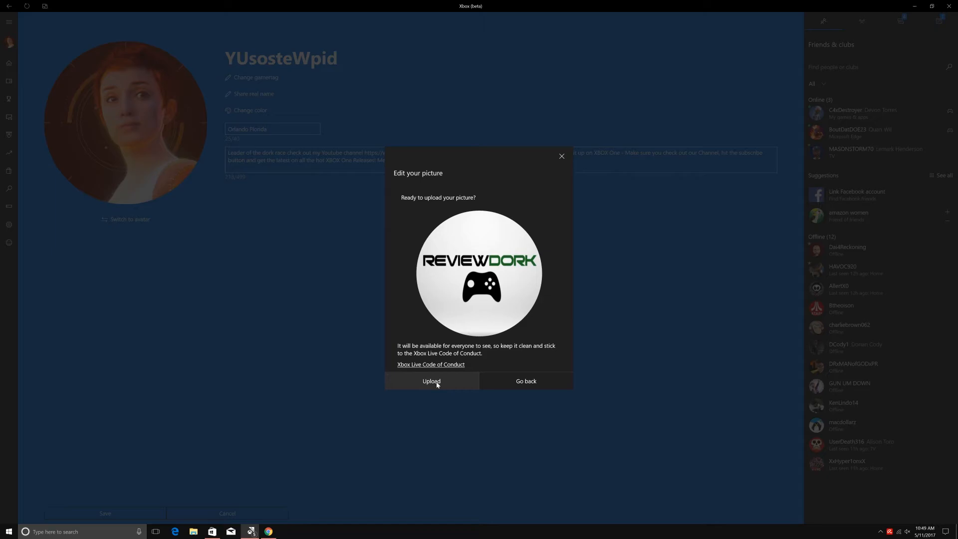
left_click(431, 381)
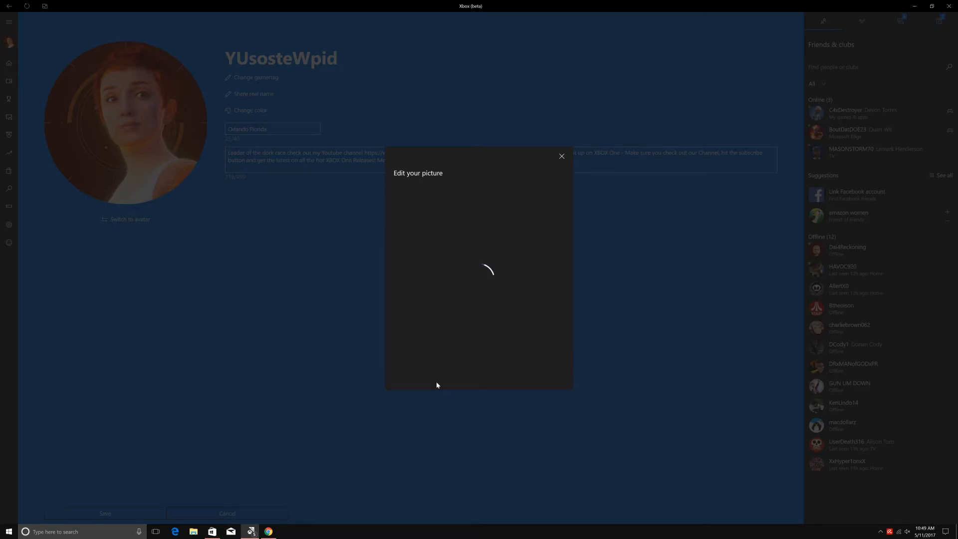
mouse_move(296, 323)
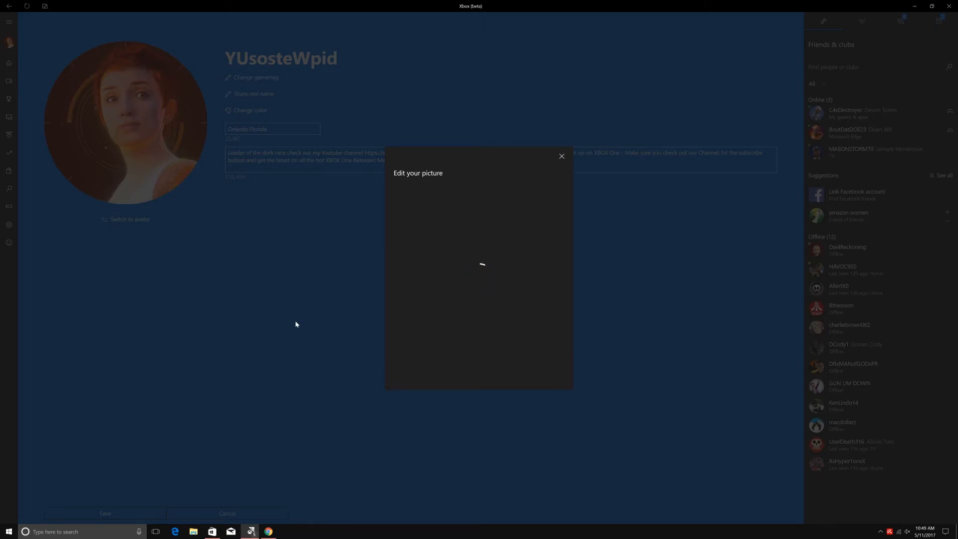